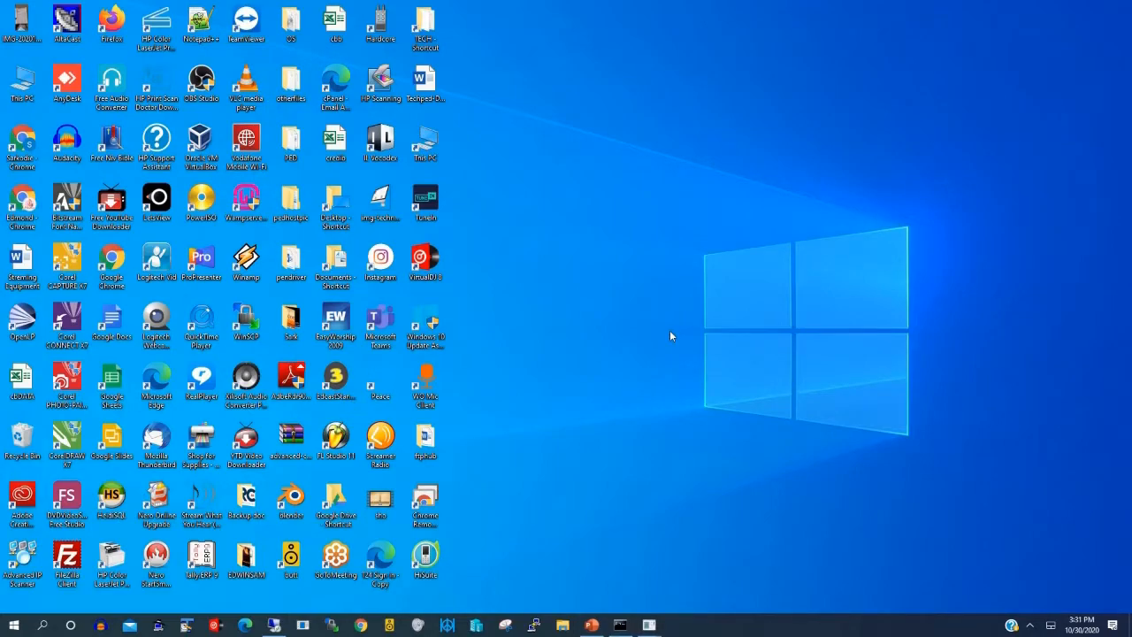
{"action": "mouse_move", "coordinate": [657, 608]}
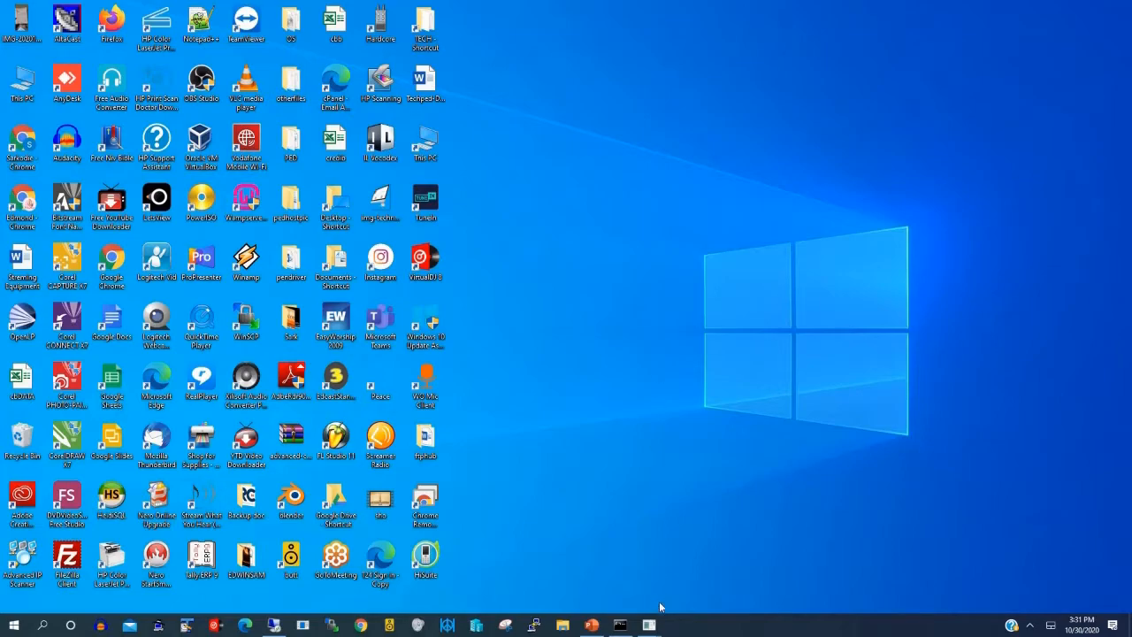
Show the mirrored Android phone screen beside the Remote Desktop Connection window.
{"action": "left_click", "coordinate": [648, 626]}
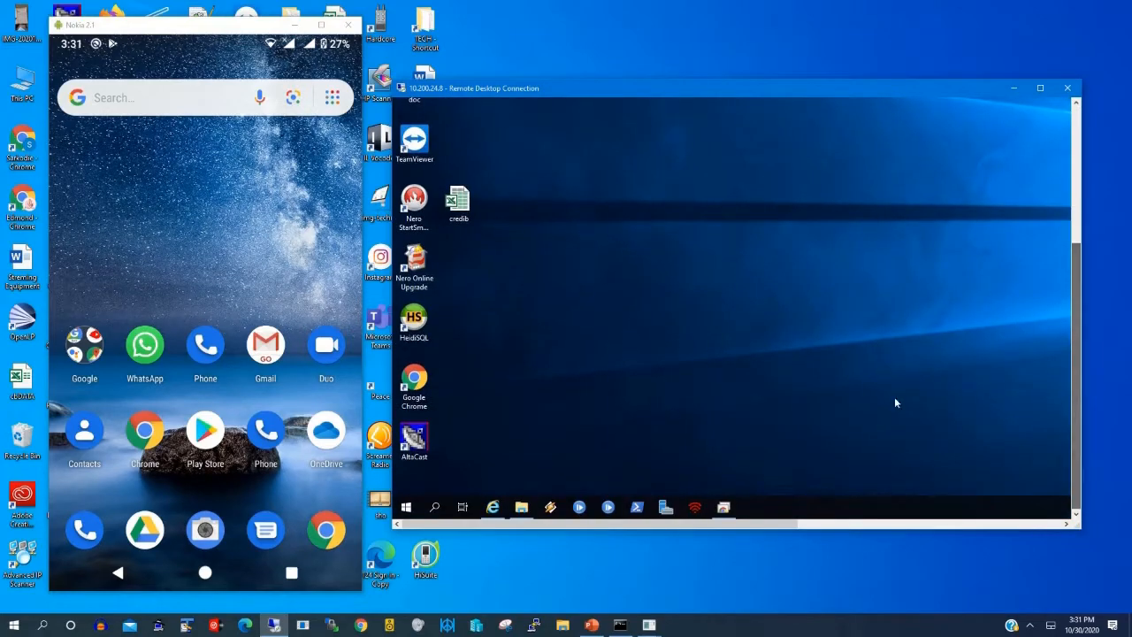
Search the Play Store for 'chro' so Chrome Remote Desktop appears in suggestions.
{"action": "left_click", "coordinate": [723, 506]}
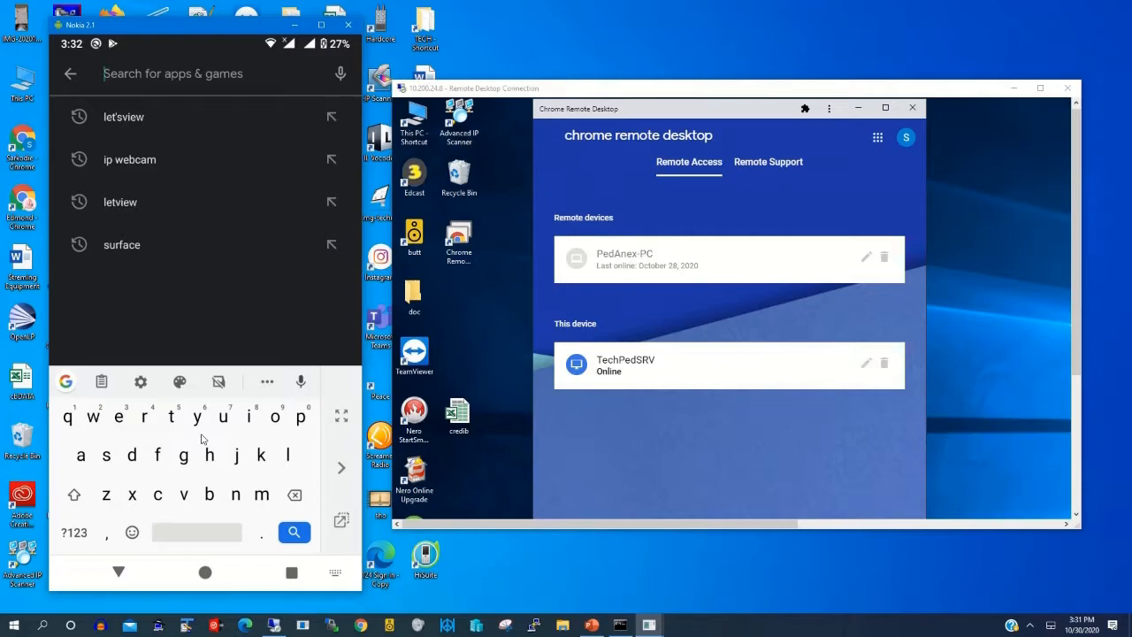
{"action": "type", "text": "chrome r"}
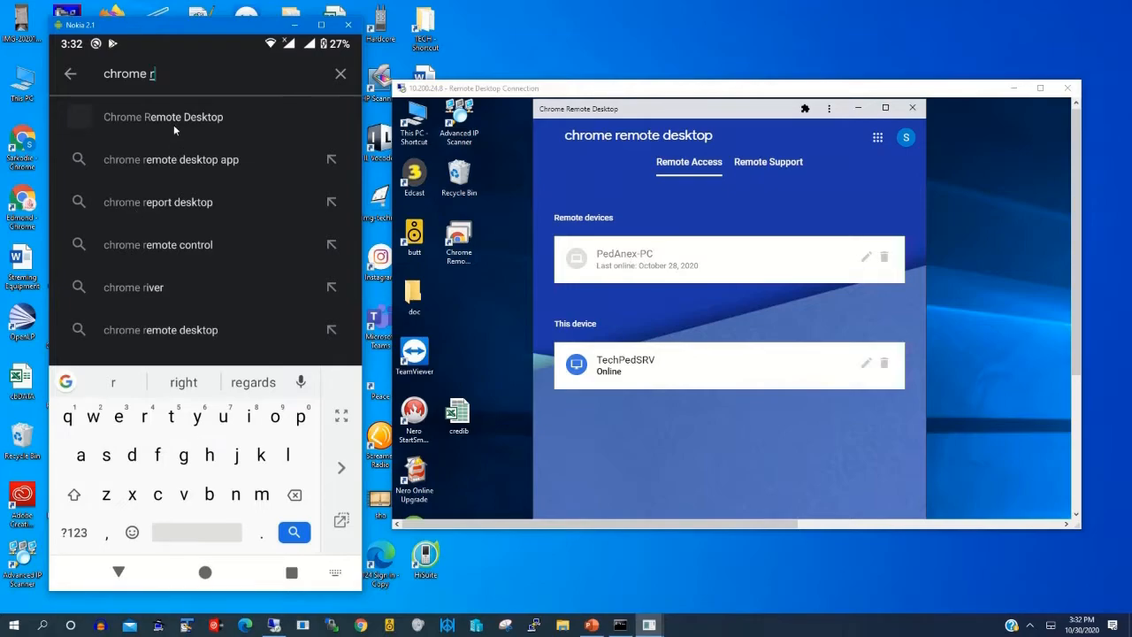
Show the Chrome Remote Desktop listing, already marked as installed.
{"action": "left_click", "coordinate": [163, 116]}
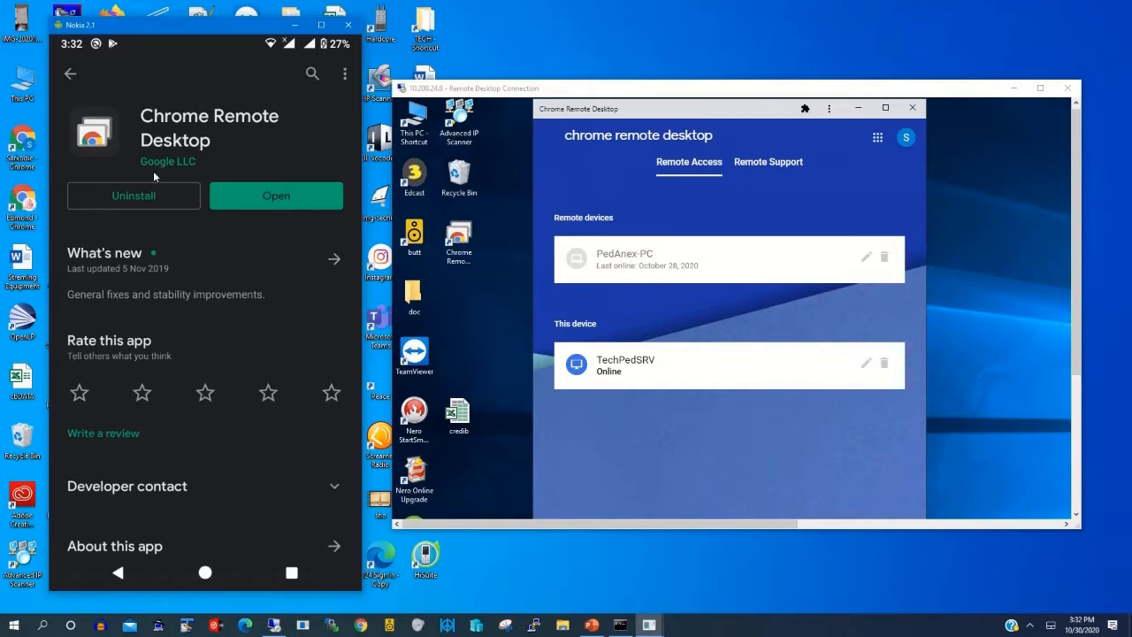
{"action": "mouse_move", "coordinate": [223, 161]}
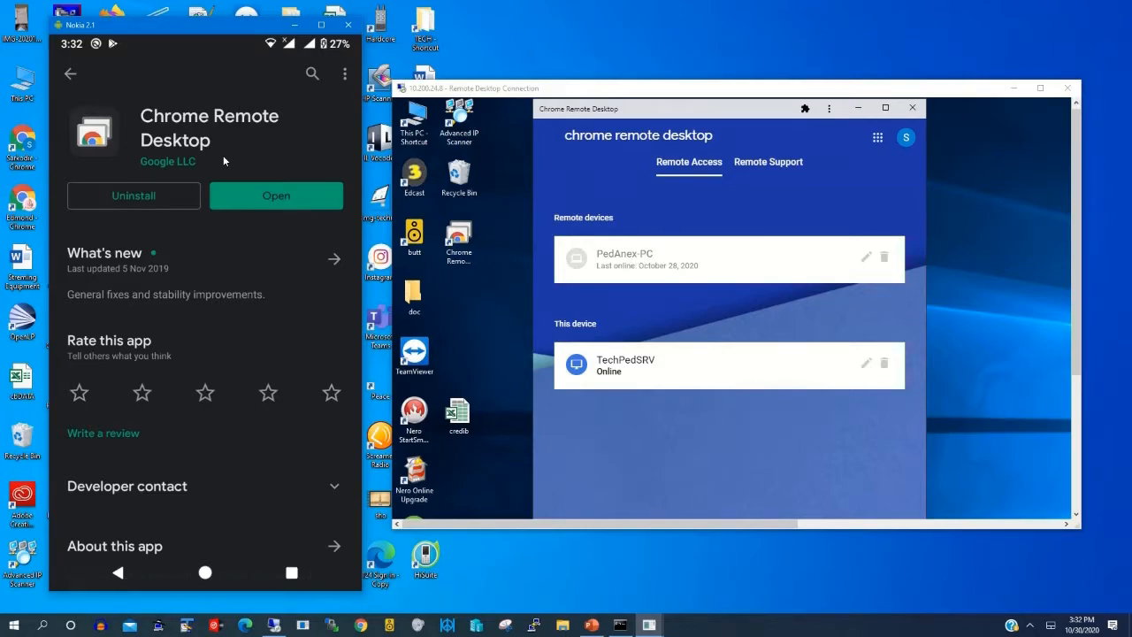
{"action": "mouse_move", "coordinate": [208, 507]}
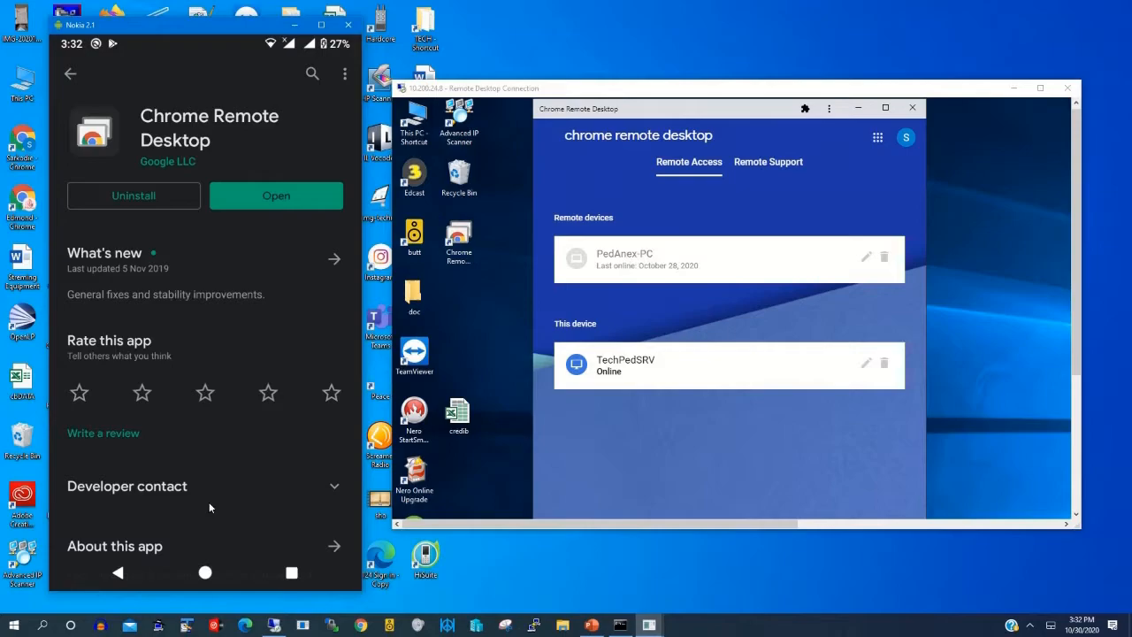
{"action": "mouse_move", "coordinate": [205, 573]}
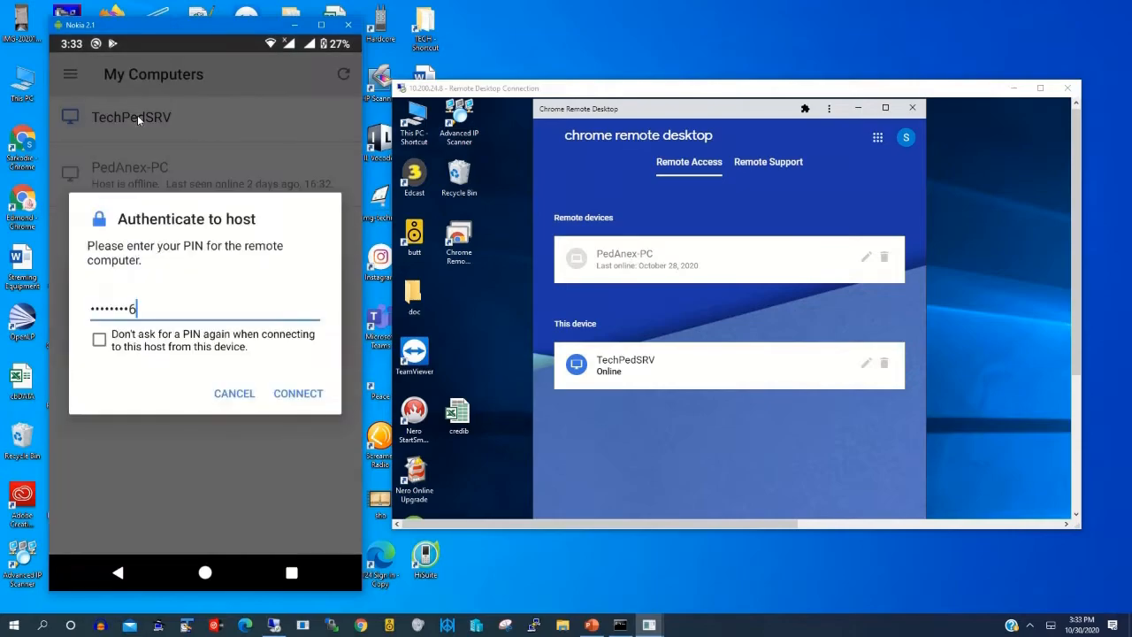
{"action": "type", "text": "7"}
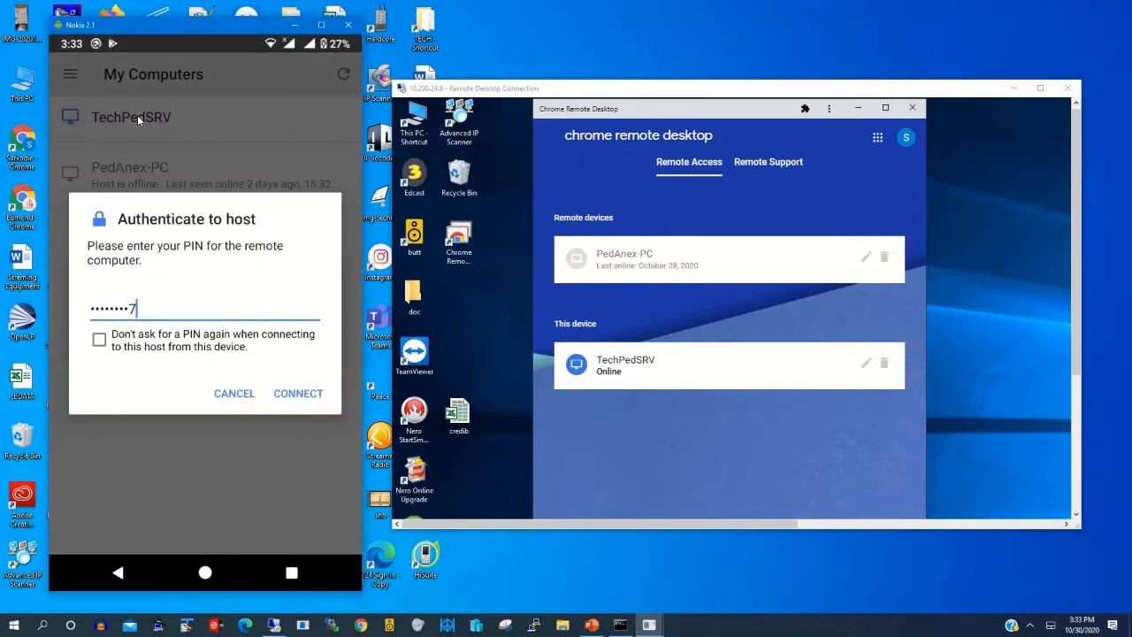
{"action": "type", "text": "7"}
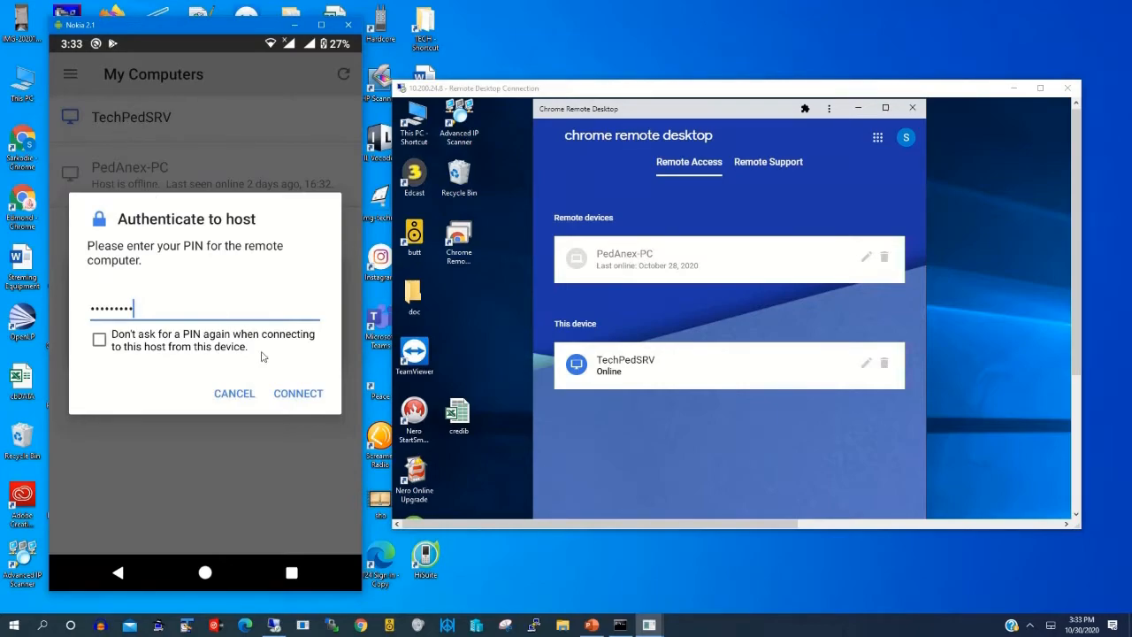
{"action": "left_click", "coordinate": [297, 393]}
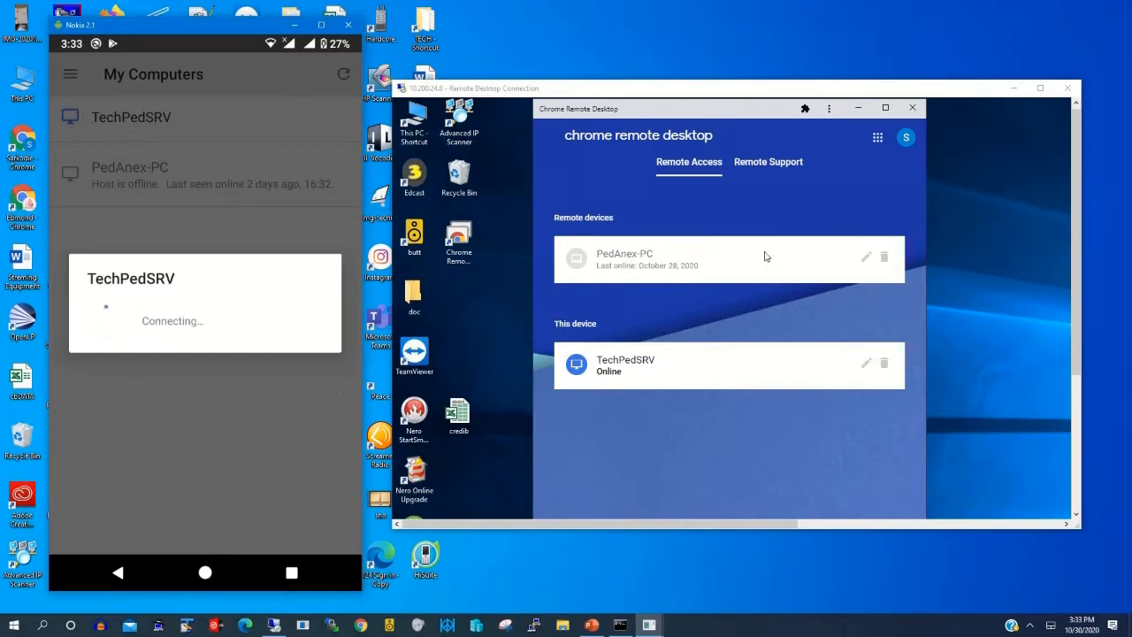
{"action": "mouse_move", "coordinate": [827, 206]}
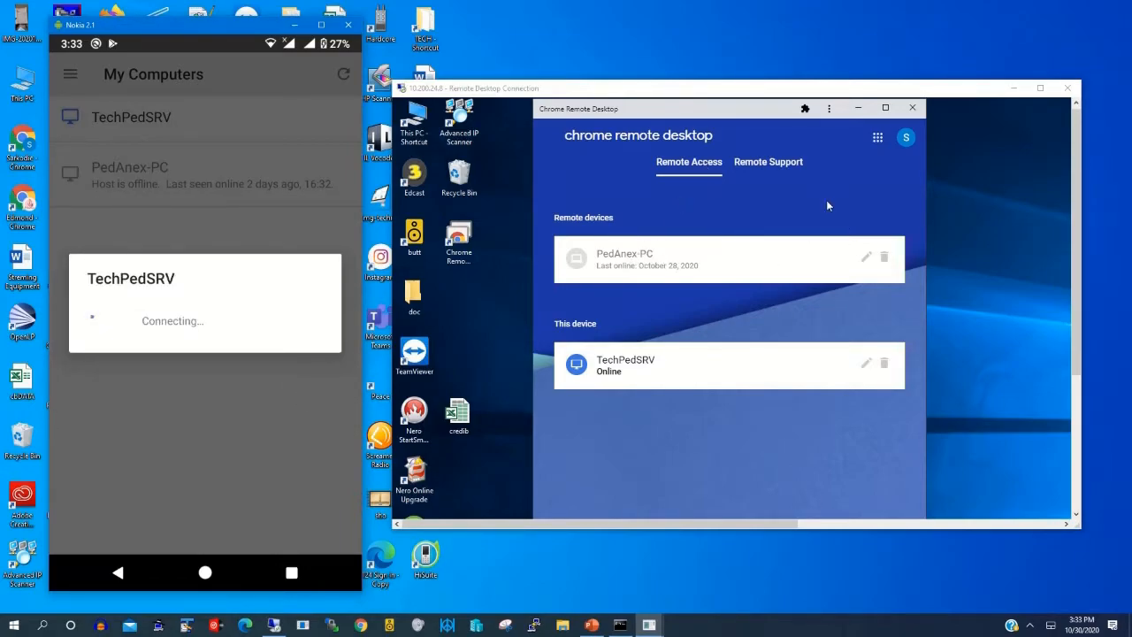
{"action": "mouse_move", "coordinate": [725, 357]}
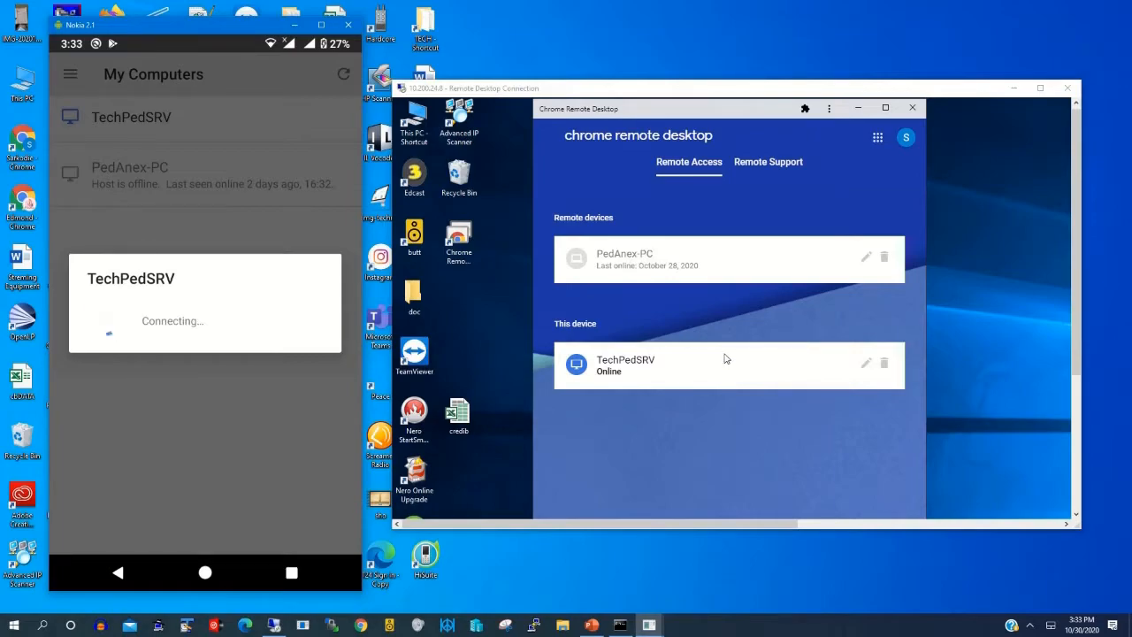
{"action": "mouse_move", "coordinate": [261, 401]}
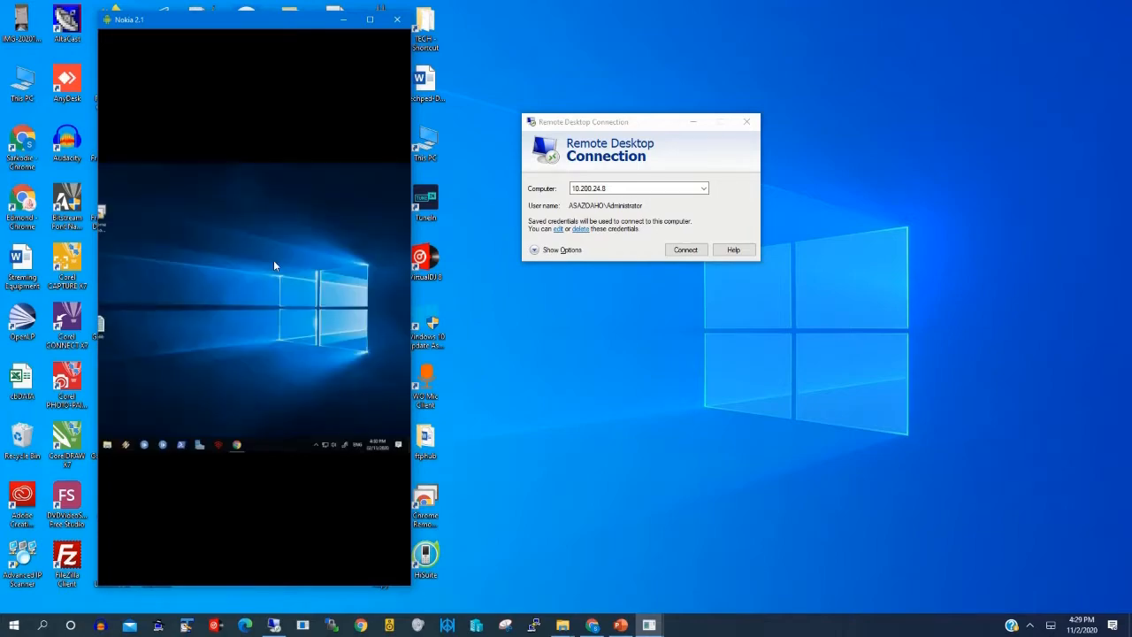
{"action": "mouse_move", "coordinate": [260, 172]}
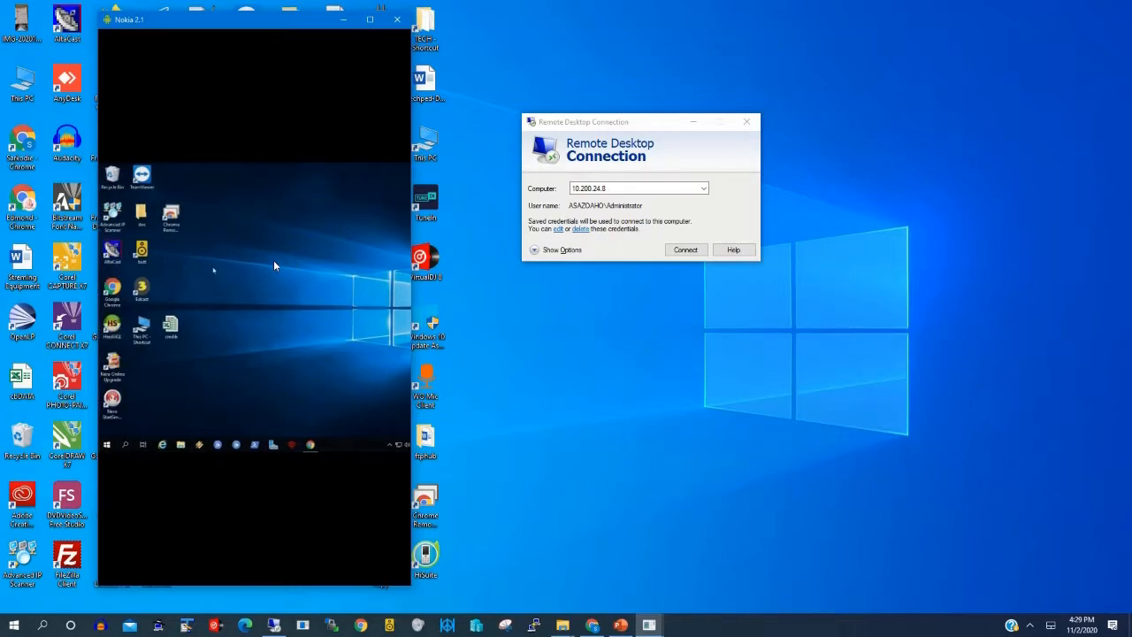
{"action": "mouse_move", "coordinate": [198, 275]}
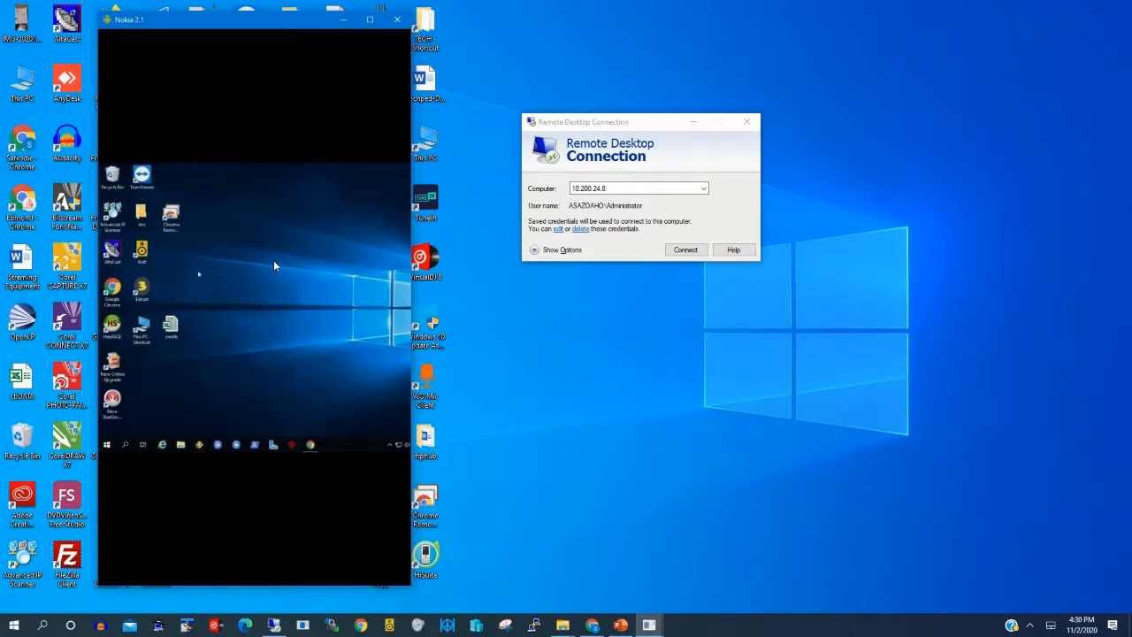
{"action": "mouse_move", "coordinate": [209, 269]}
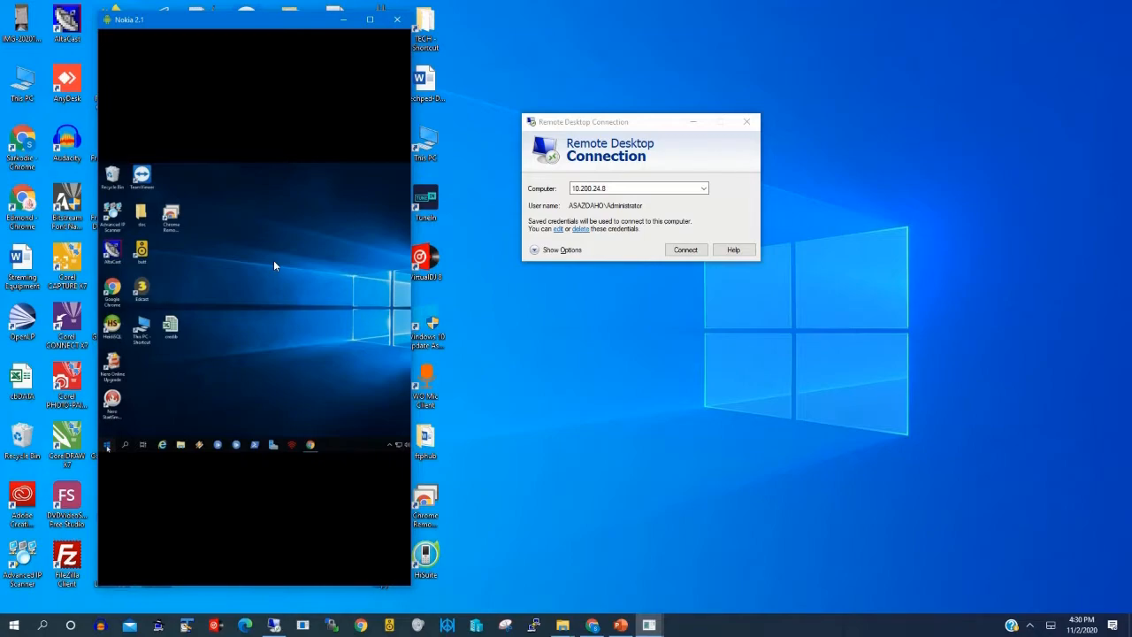
Rotate the phone's remote desktop view to landscape.
{"action": "left_click", "coordinate": [106, 444]}
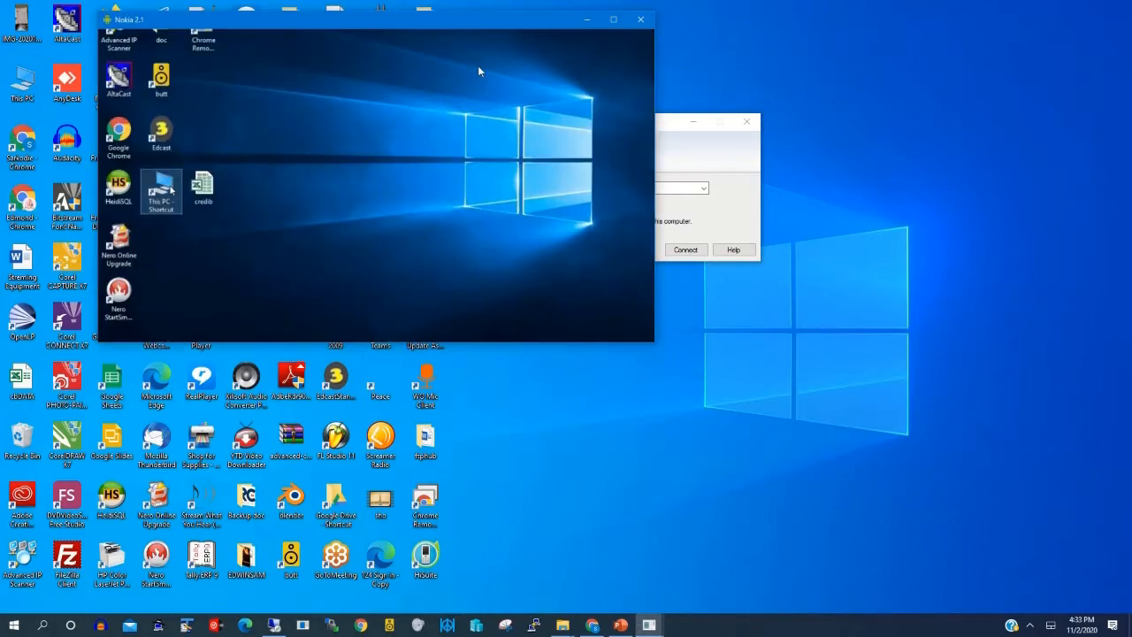
Launch File Explorer from the This PC shortcut on the remote desktop.
{"action": "double_click", "coordinate": [161, 187]}
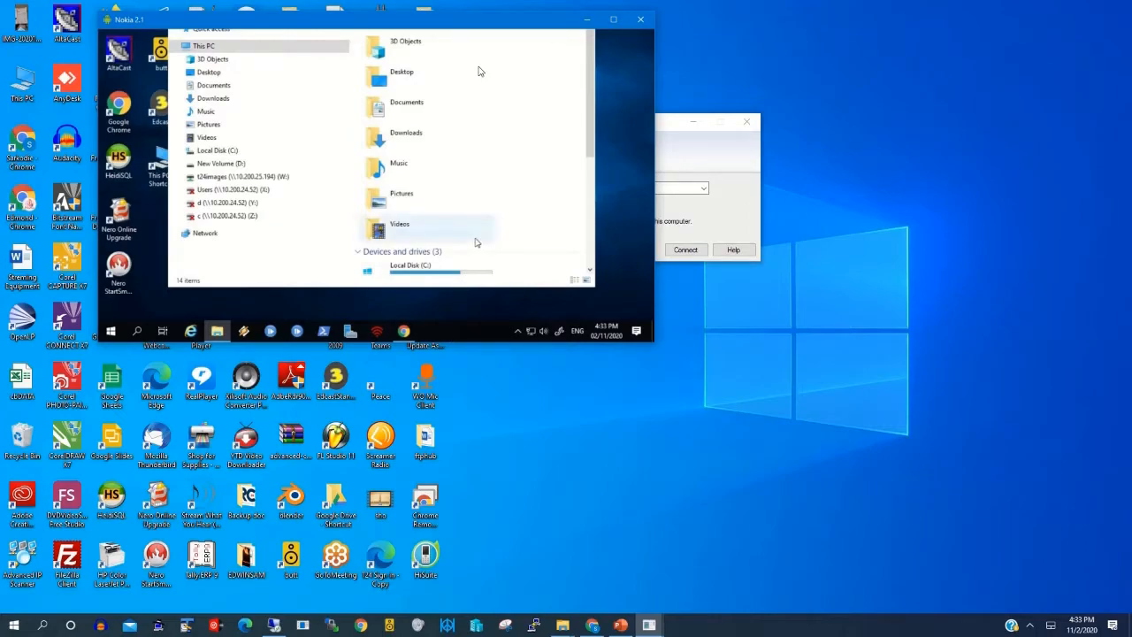
{"action": "mouse_move", "coordinate": [445, 306]}
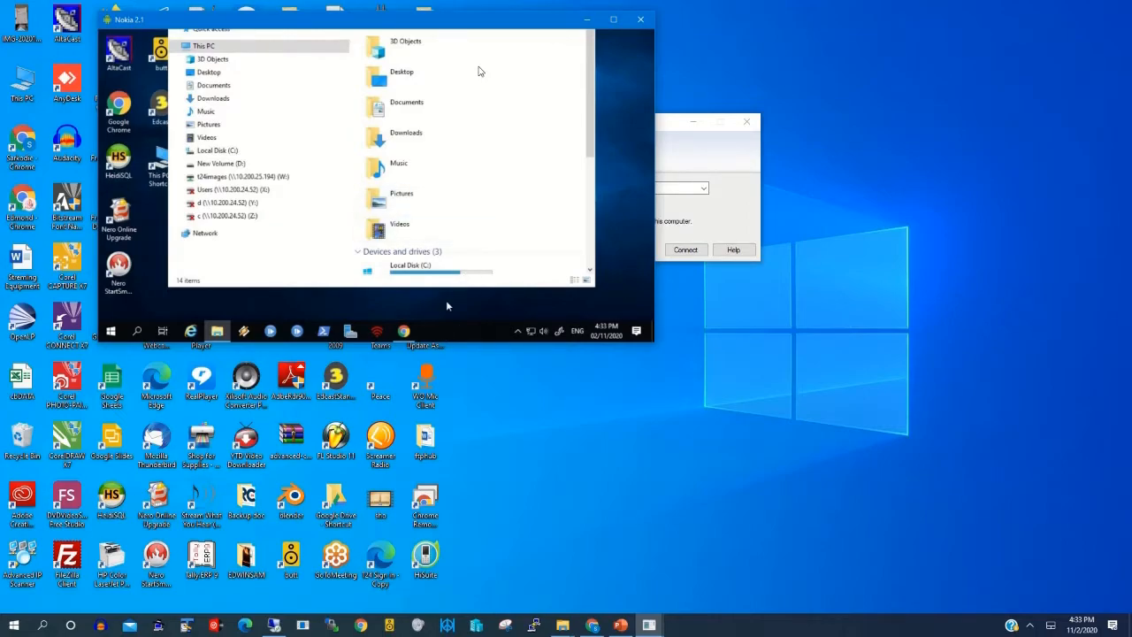
{"action": "mouse_move", "coordinate": [608, 244]}
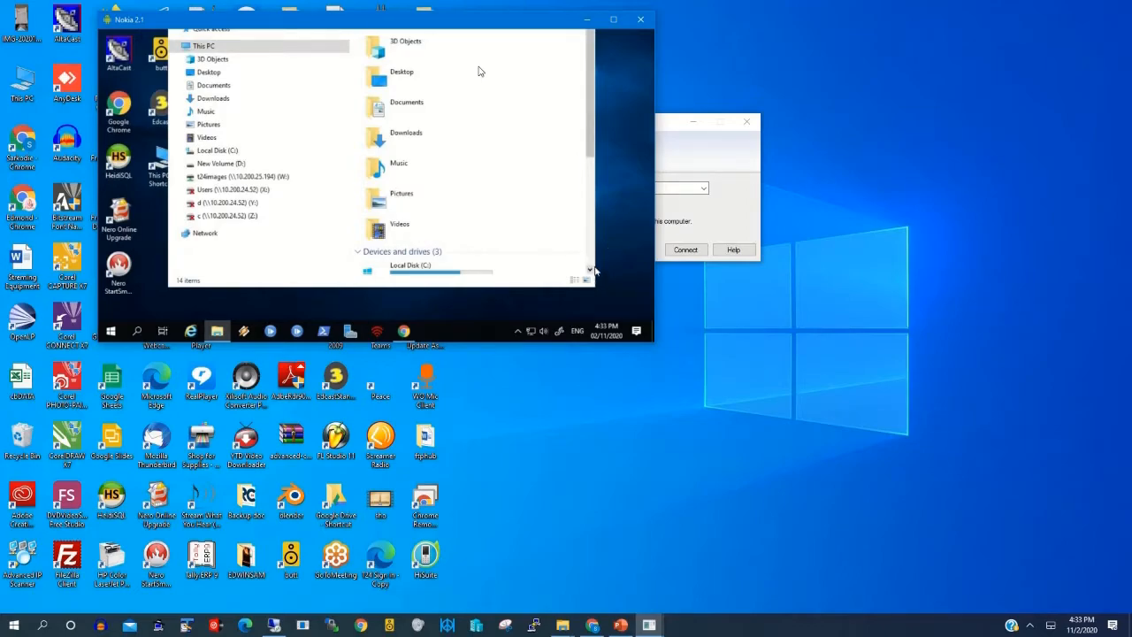
{"action": "scroll", "scroll_direction": "down", "scroll_amount": 3}
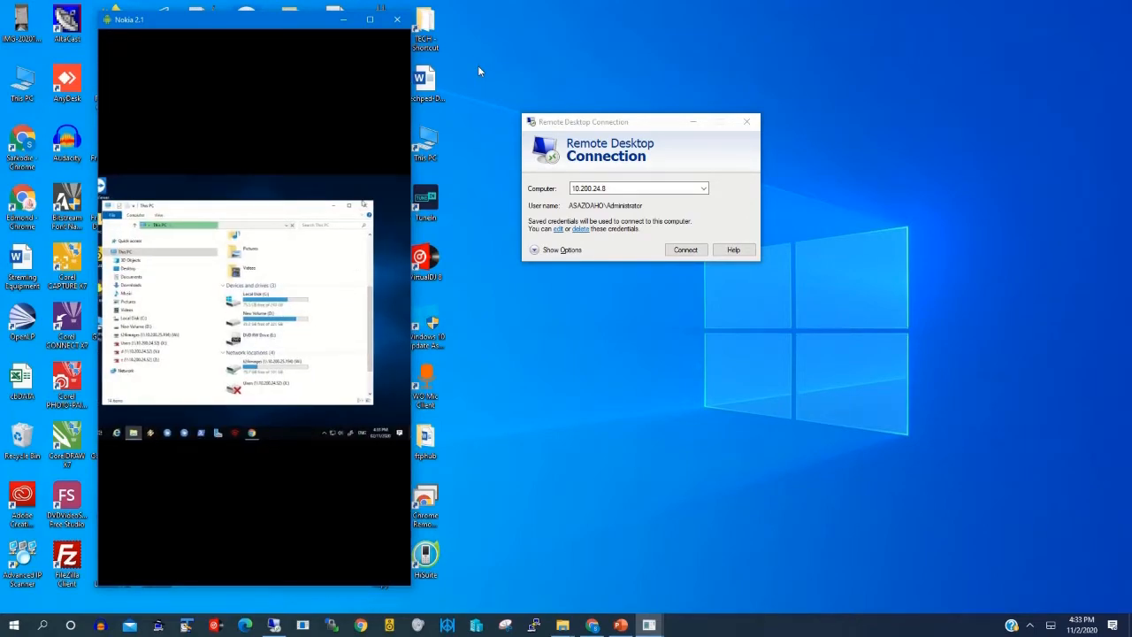
Close the remote File Explorer window, leaving the bare desktop.
{"action": "left_click", "coordinate": [368, 205]}
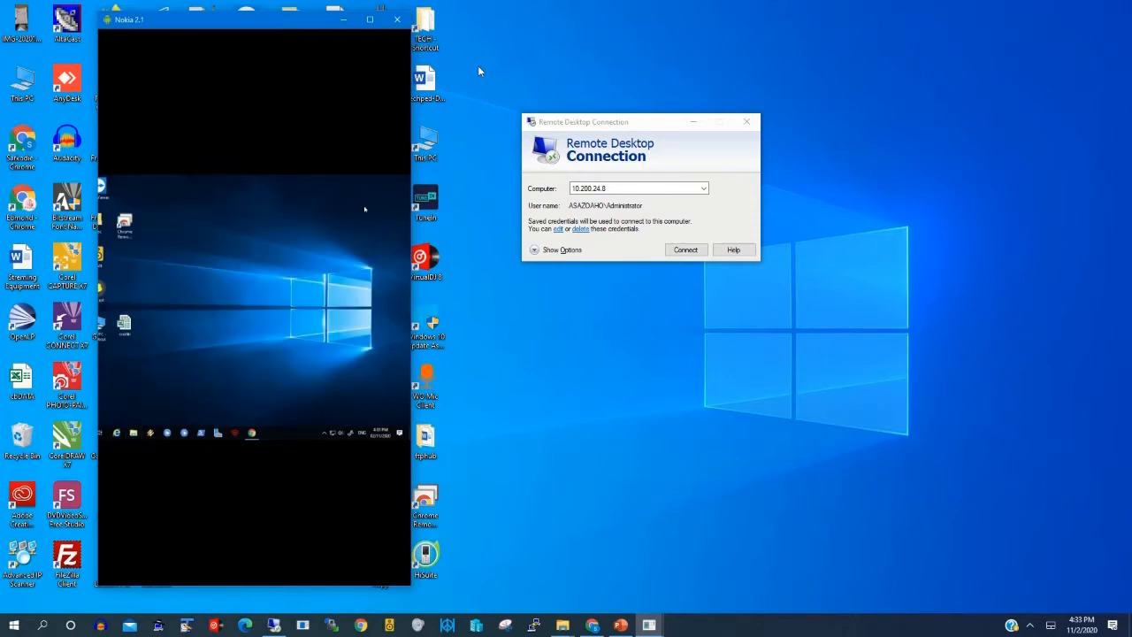